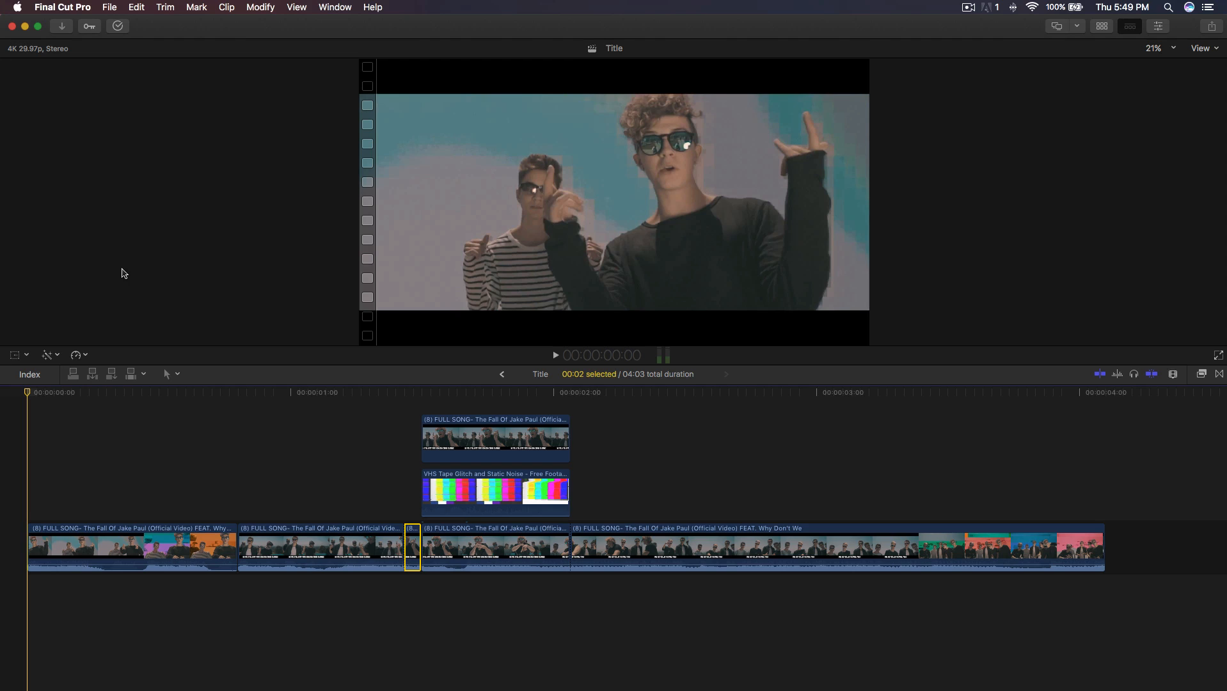
- Play and scrub through the finished glitch example to preview the effect
left_click(78, 392)
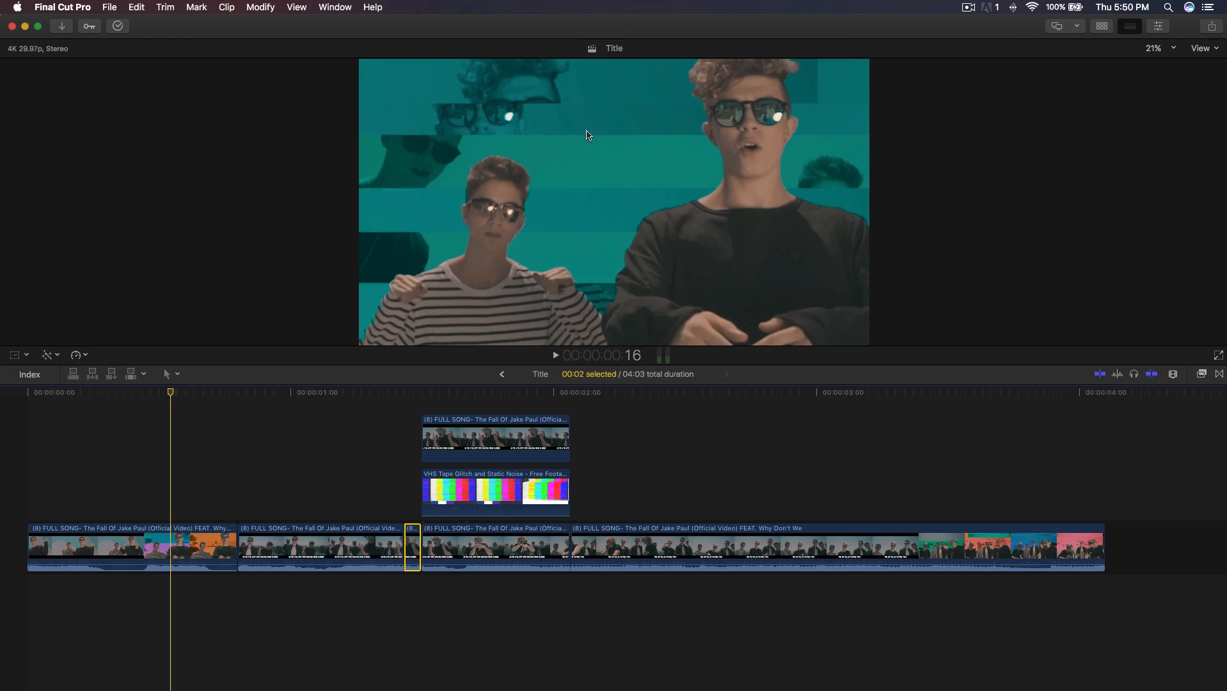
mouse_move(490, 210)
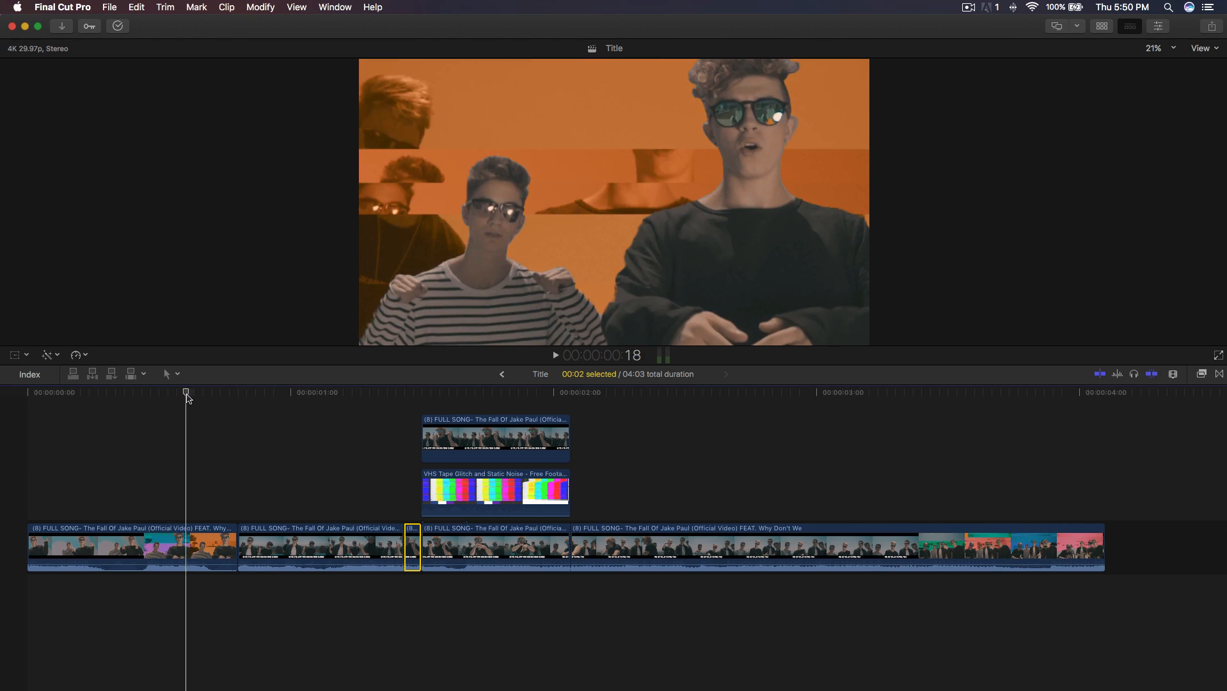
left_click_drag(187, 393, 173, 393)
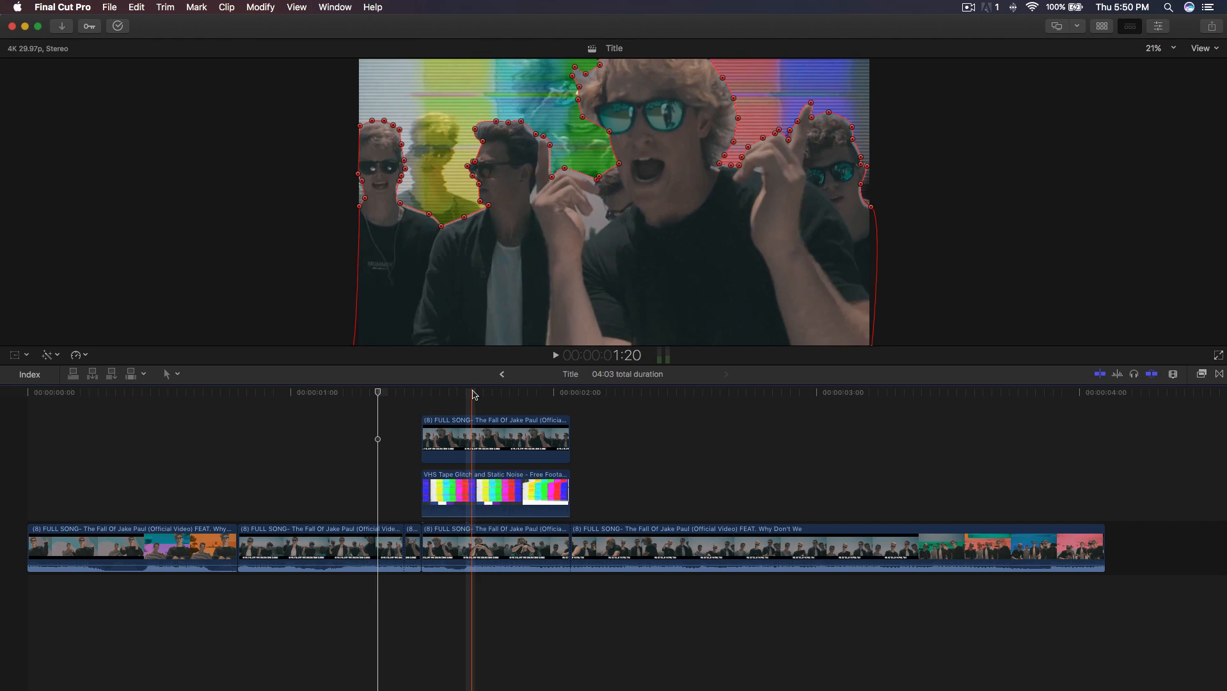
left_click(471, 391)
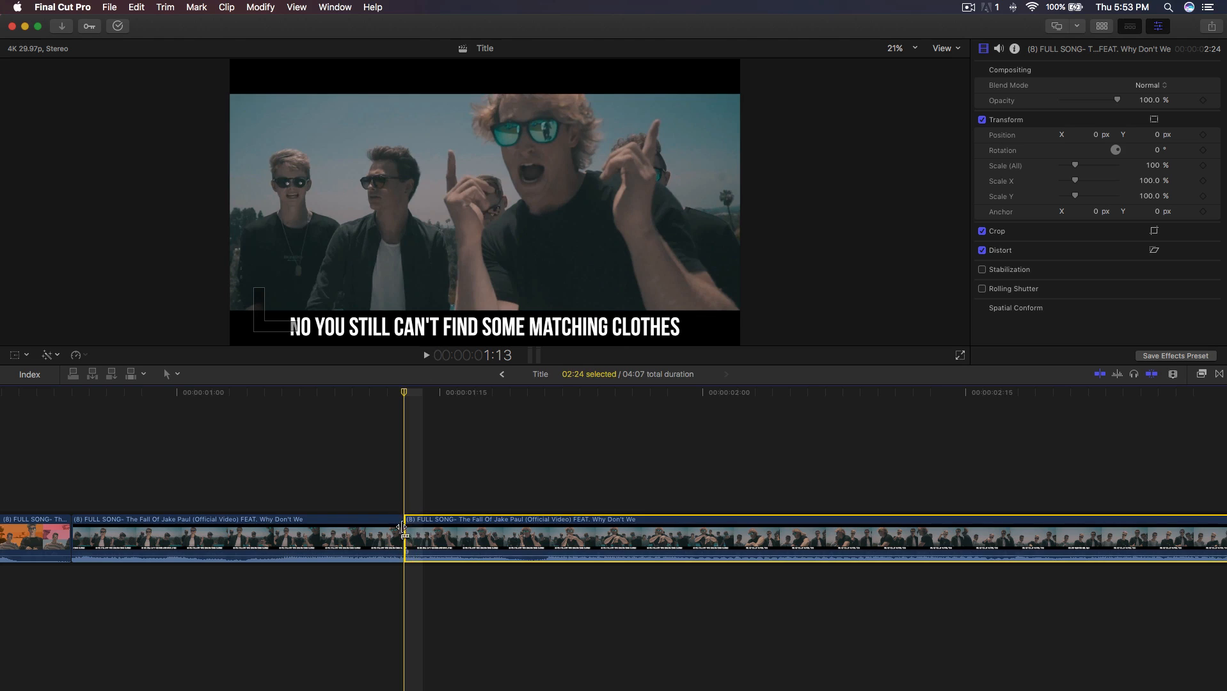
- Place the playhead after the cut and scale the clip up to 137%
left_click(235, 540)
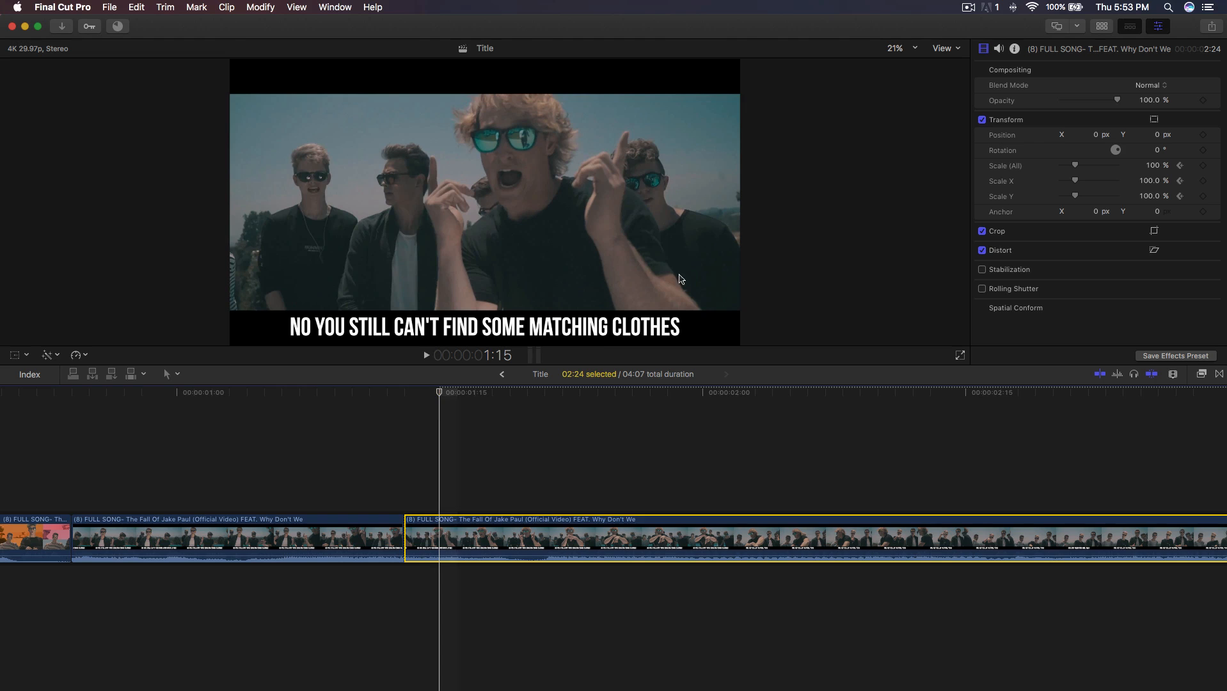
left_click_drag(1091, 165, 1111, 165)
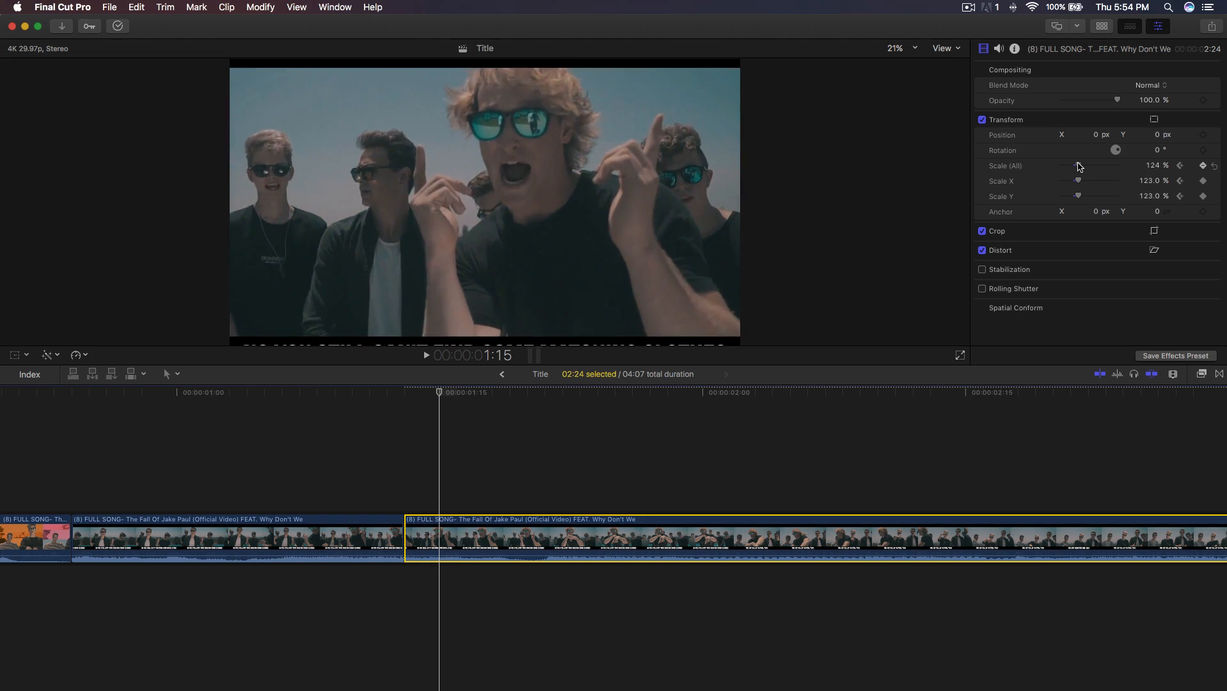
left_click_drag(1078, 165, 1091, 165)
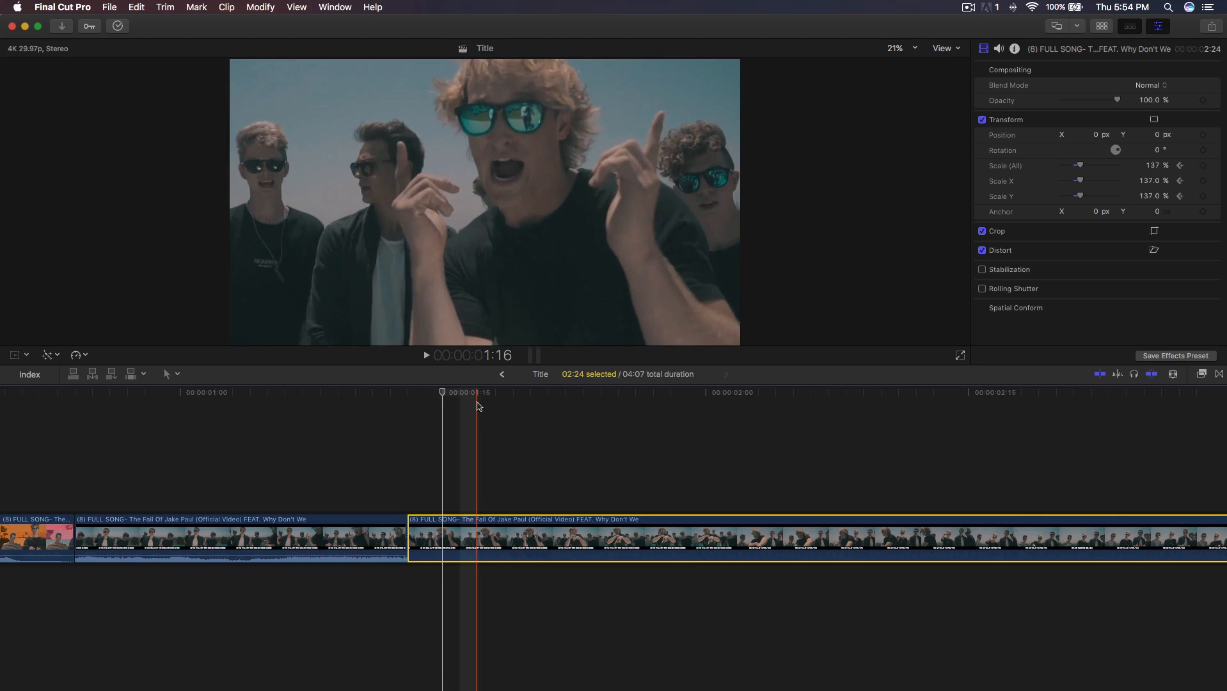
- Add a freeze frame at the playhead and trim the Soft Light VHS glitch clip to match
left_click(136, 7)
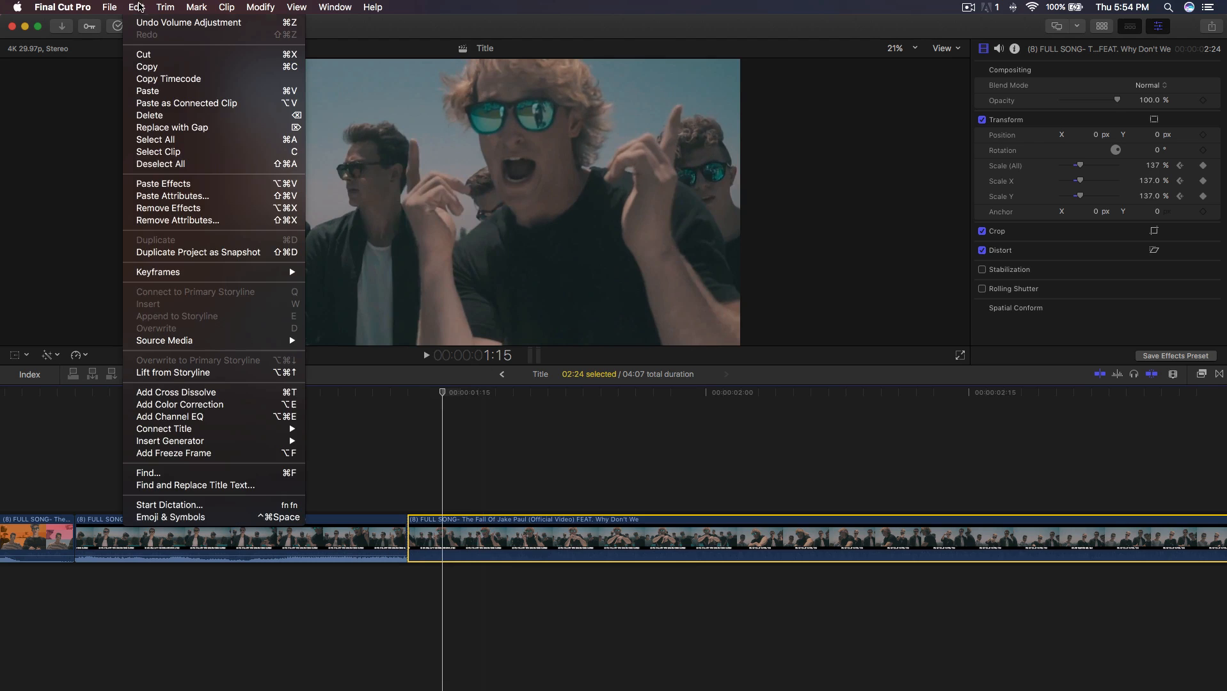
mouse_move(172, 452)
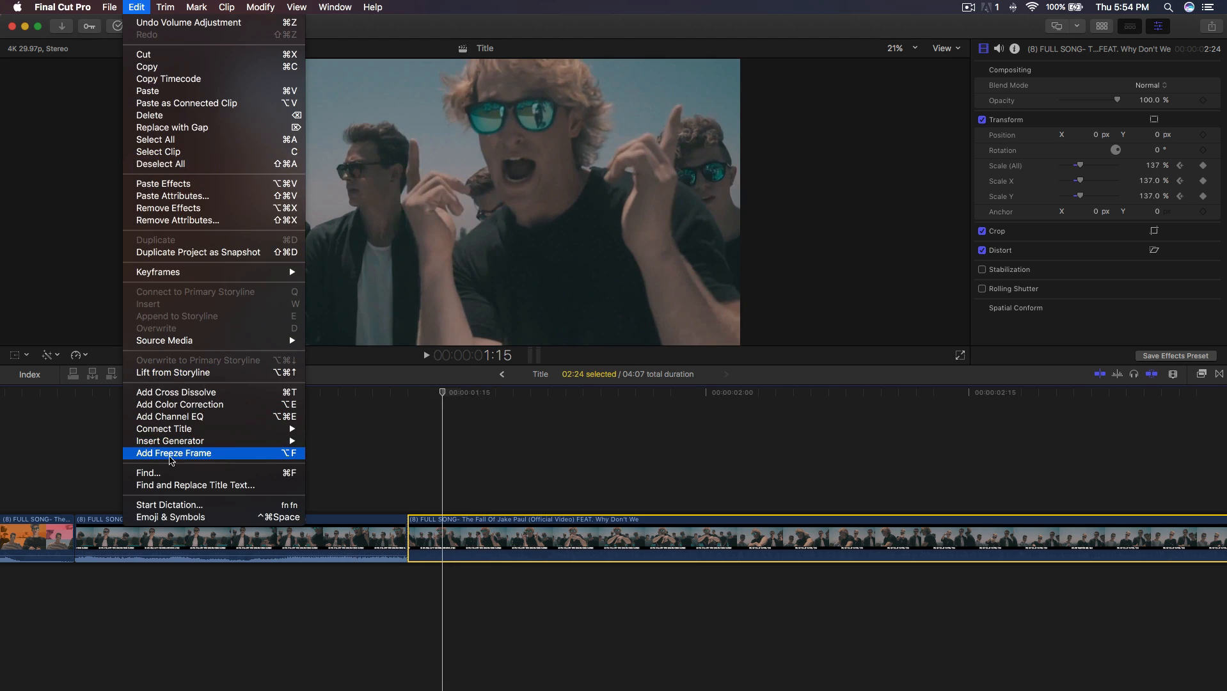
left_click(172, 452)
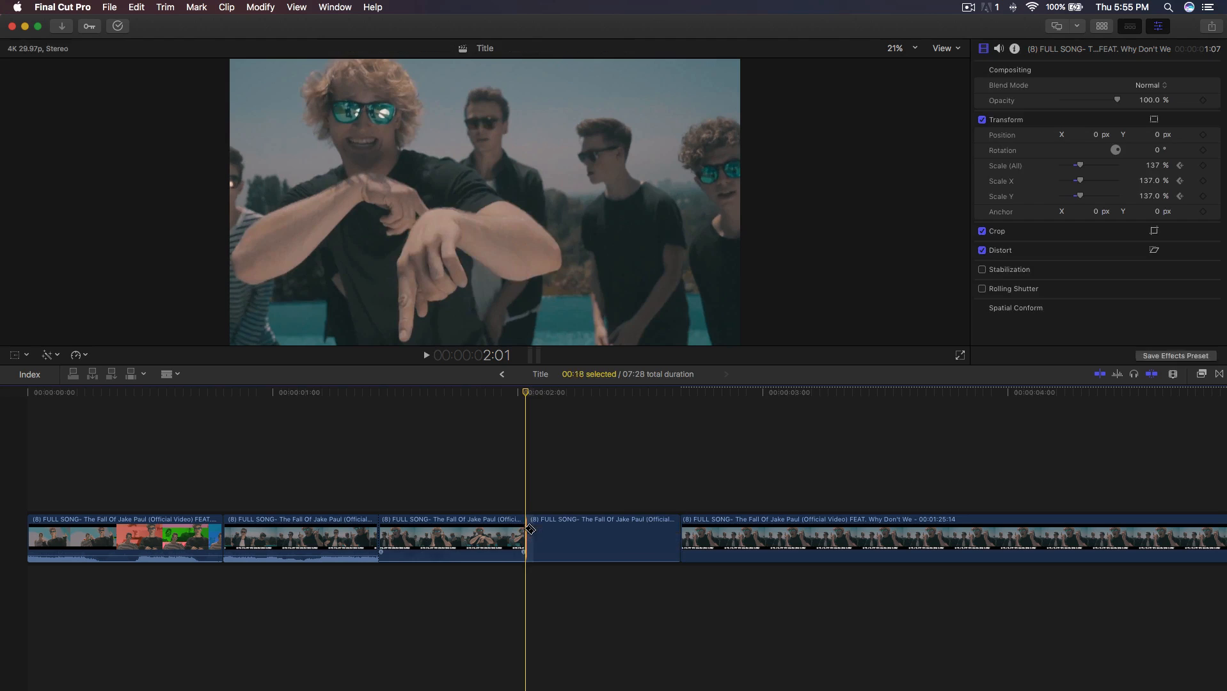
left_click(602, 540)
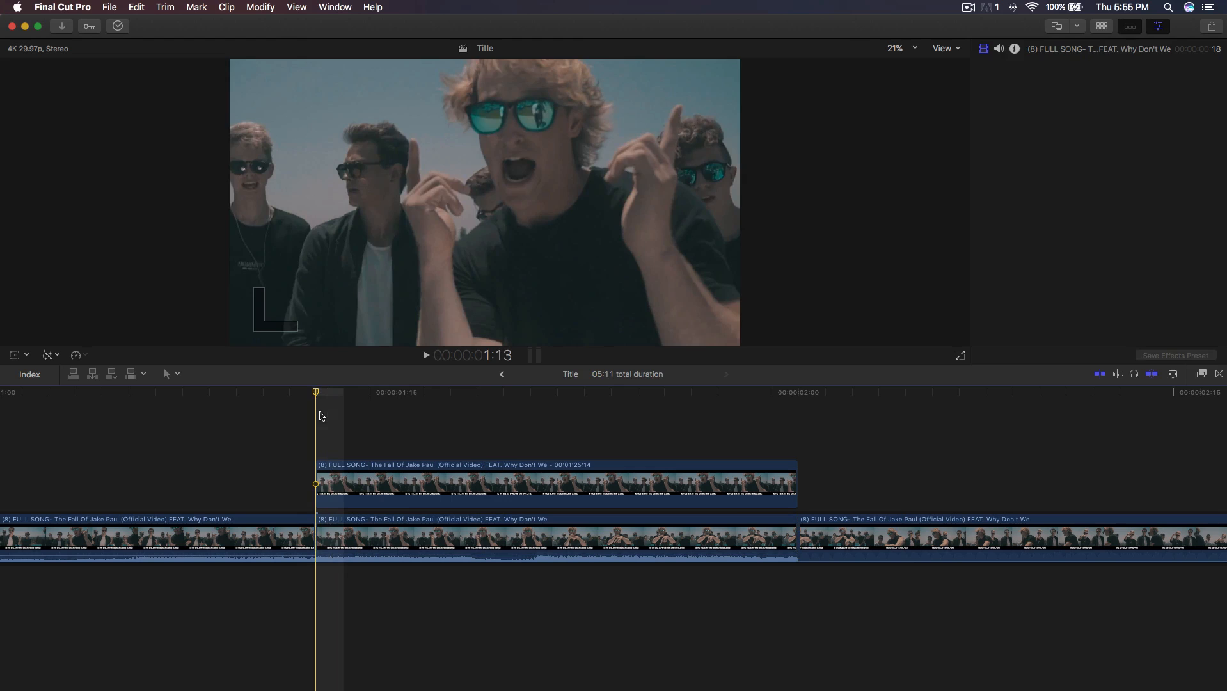
left_click(540, 494)
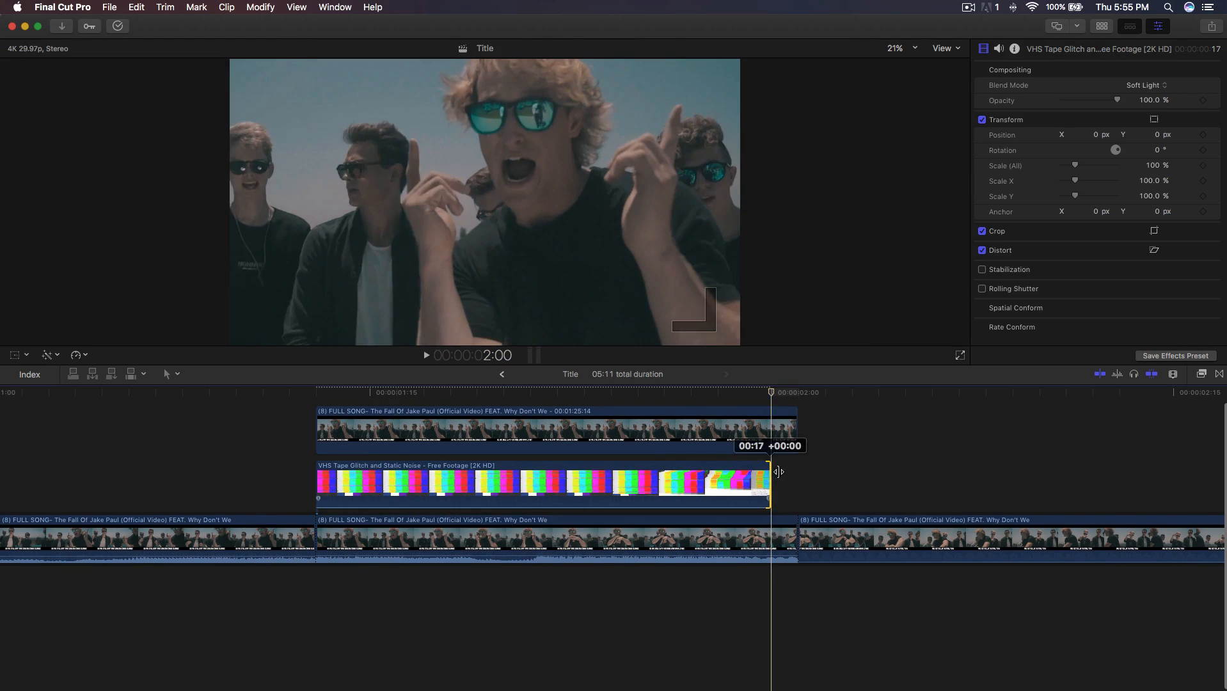
left_click(555, 446)
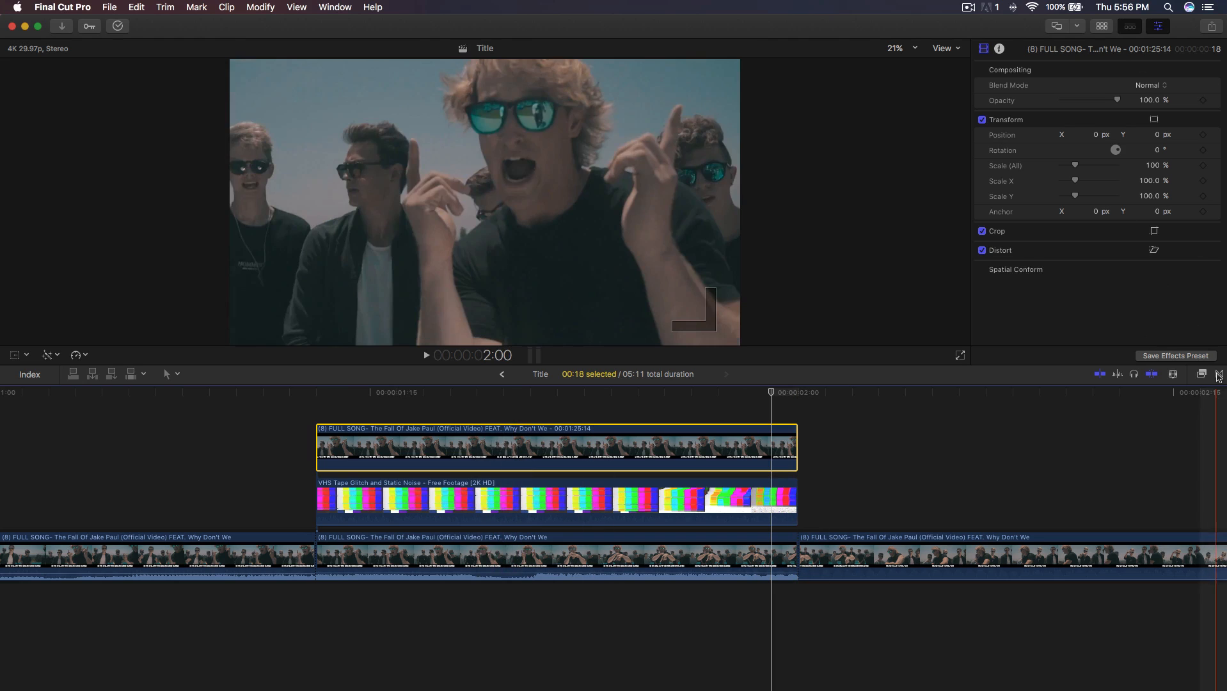
- Search effects for 'mask' and begin placing Draw Mask points around the left man's head
left_click(1201, 374)
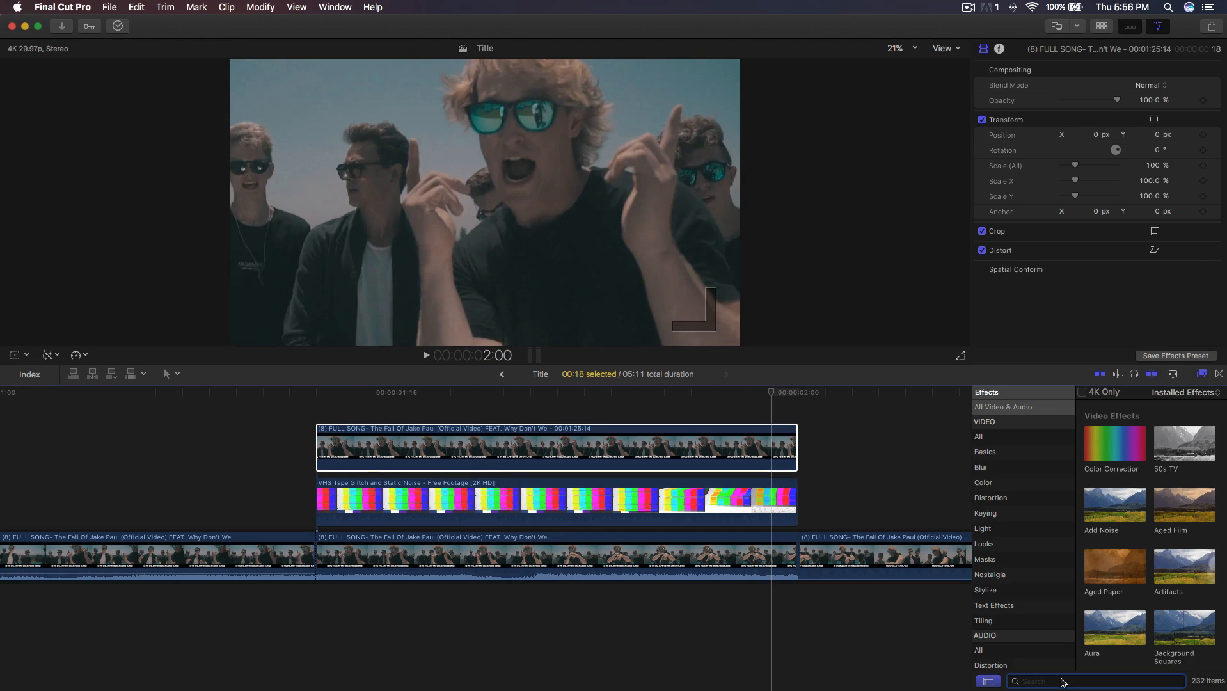
type("mask")
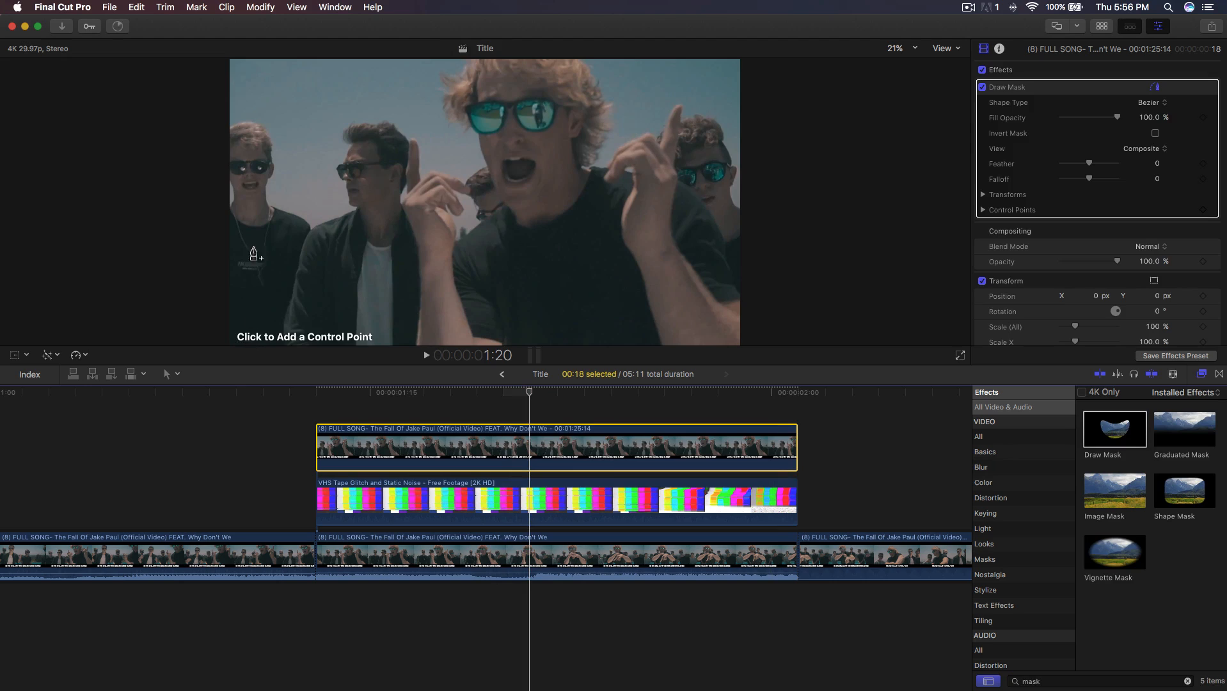
mouse_move(234, 141)
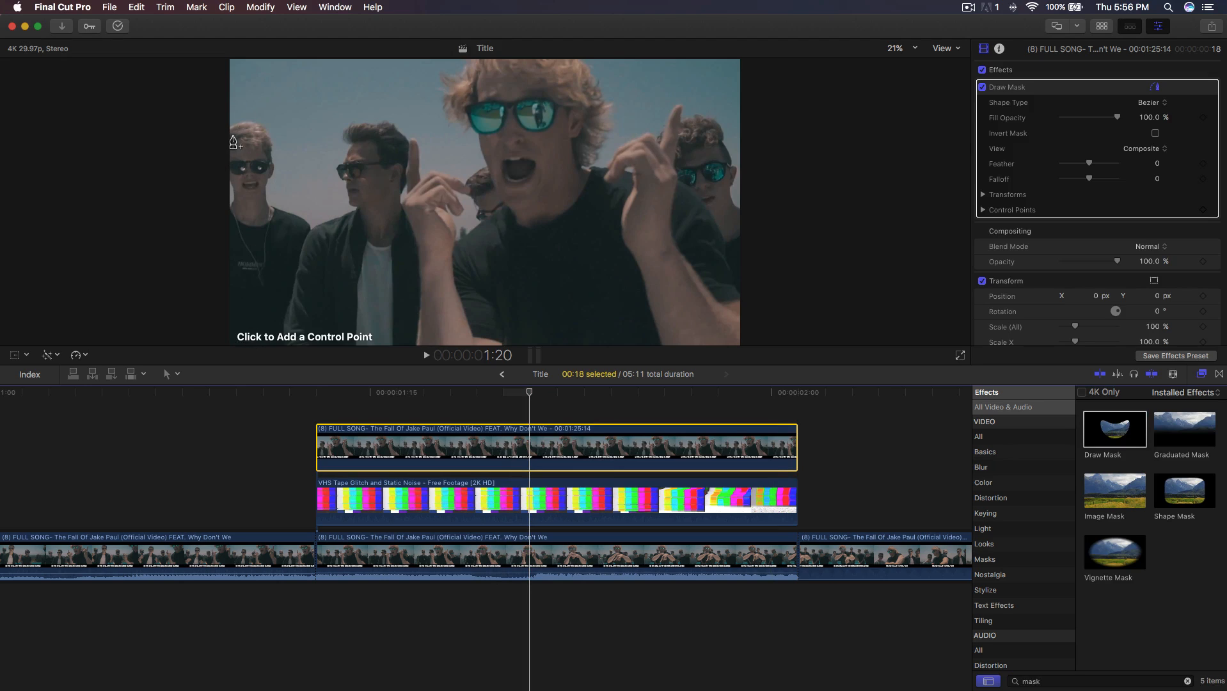
mouse_move(452, 200)
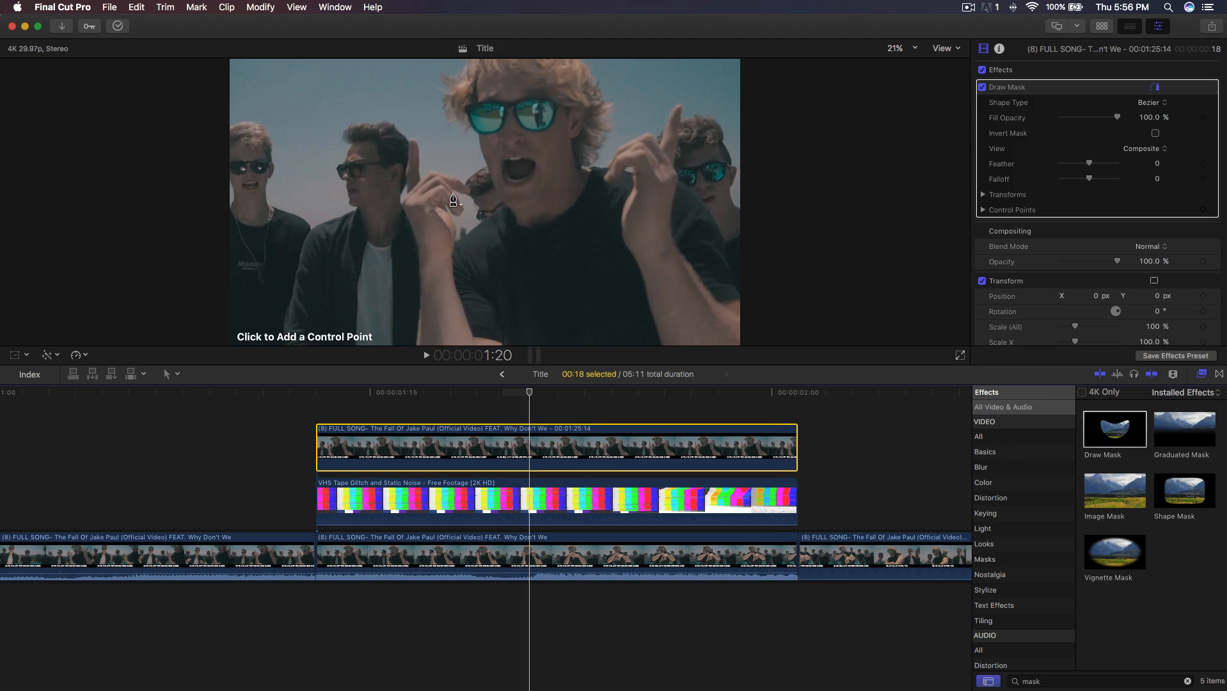
mouse_move(266, 186)
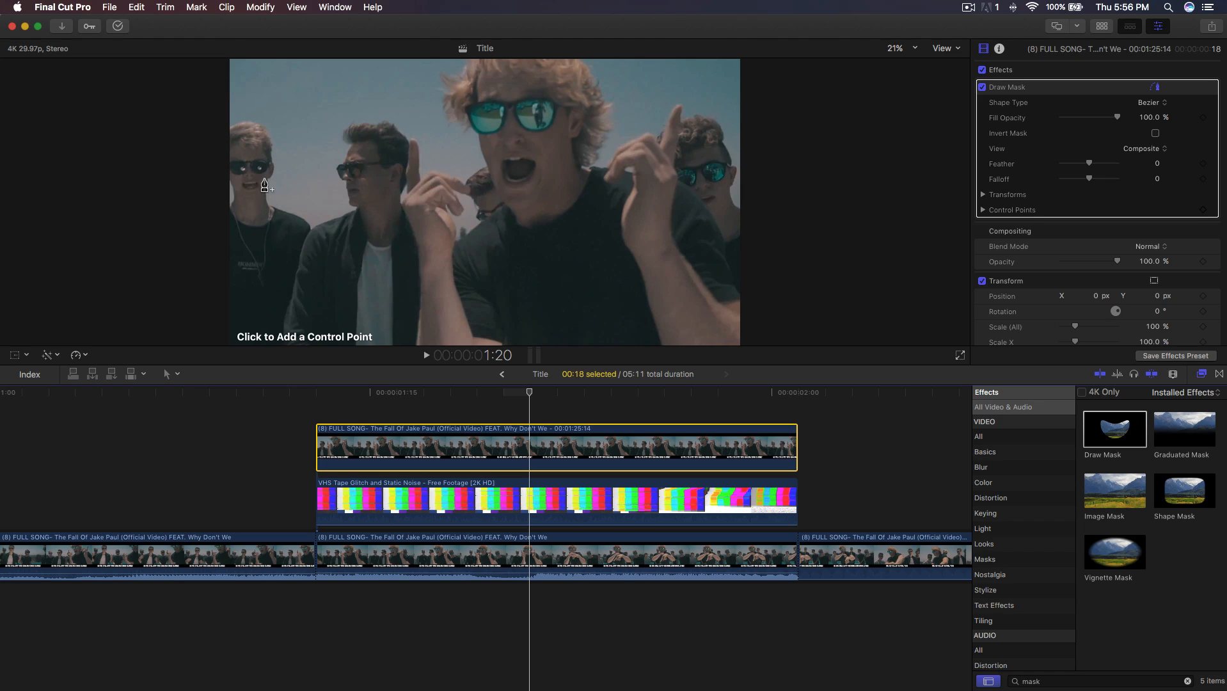
mouse_move(505, 175)
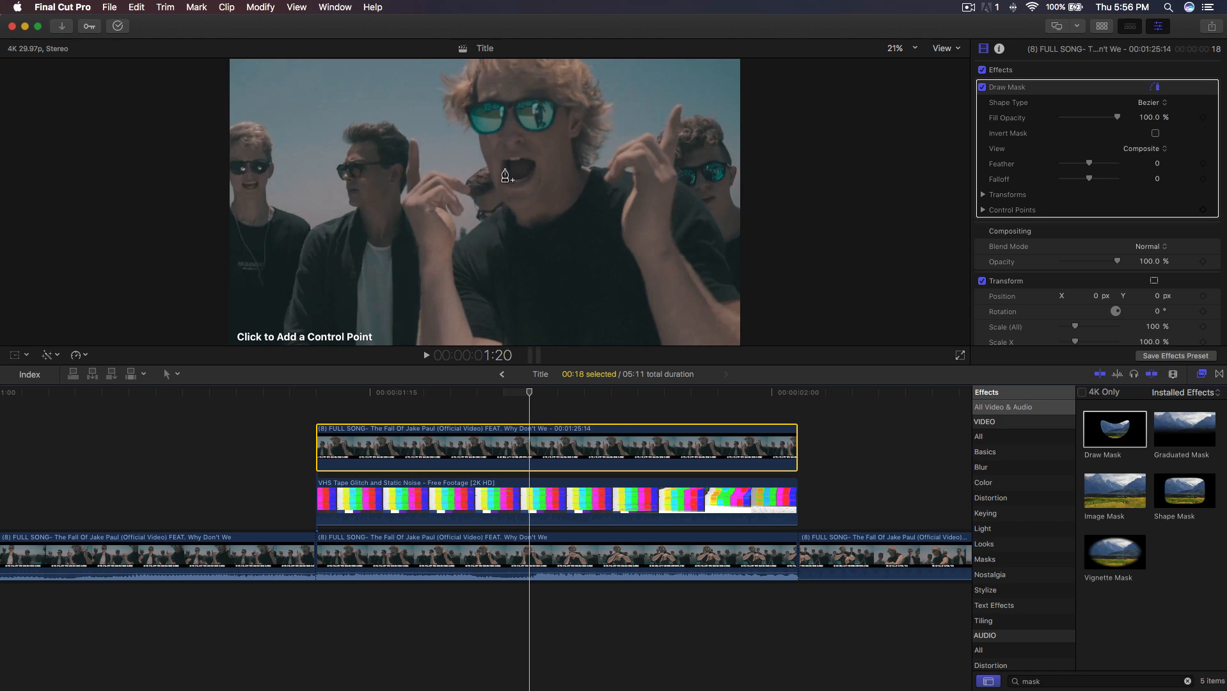
left_click(238, 130)
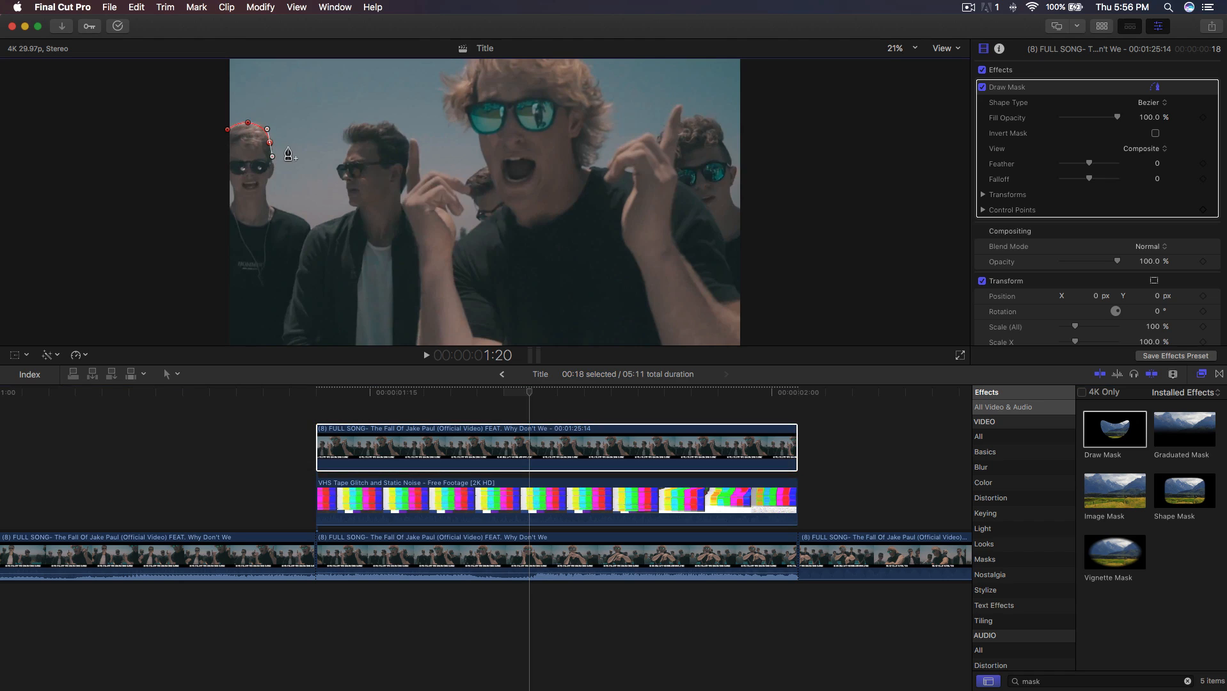
left_click(895, 48)
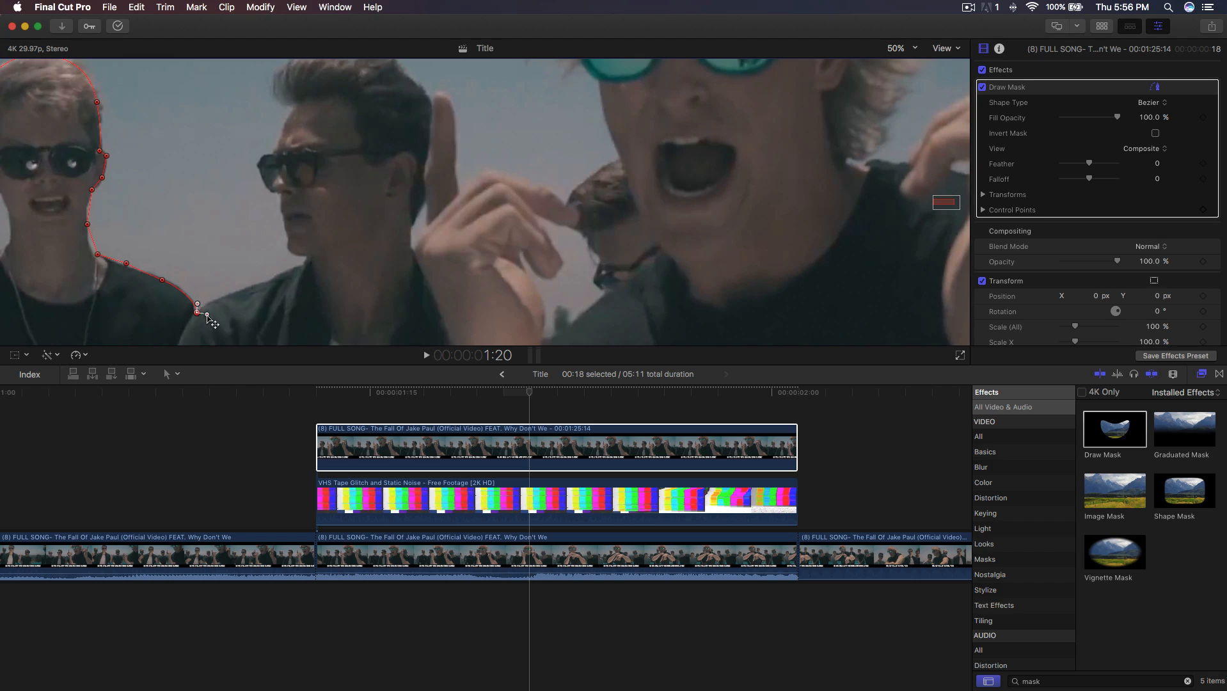
mouse_move(206, 308)
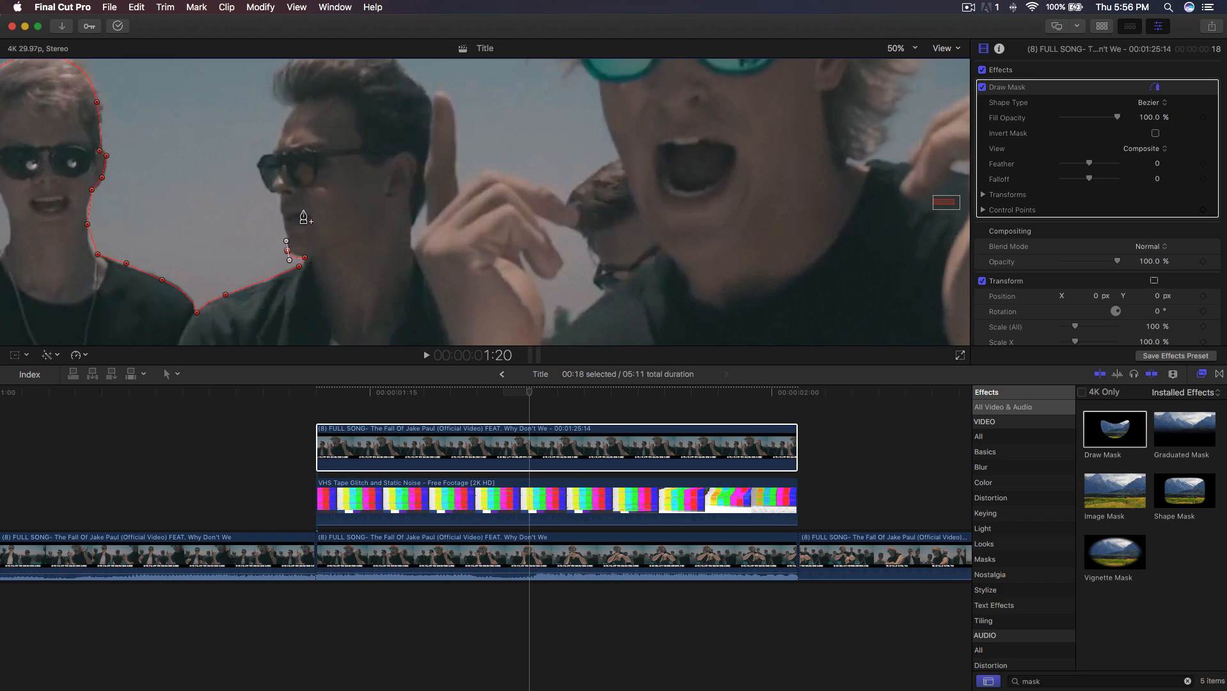
mouse_move(280, 217)
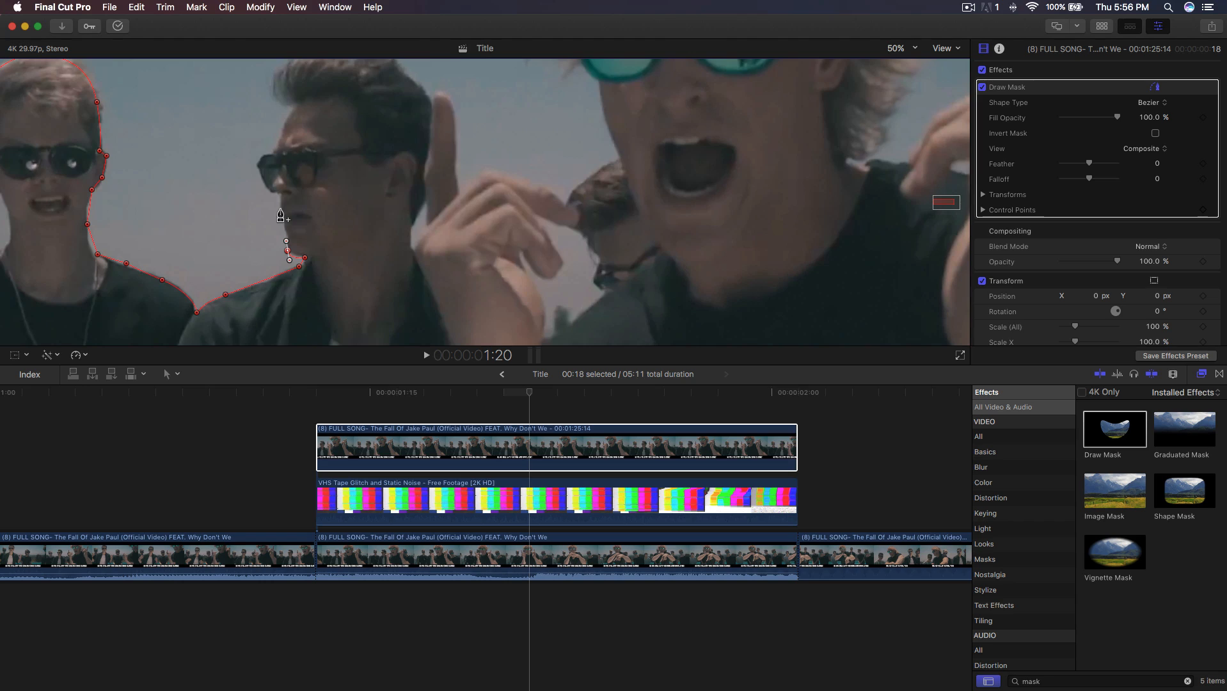
mouse_move(316, 172)
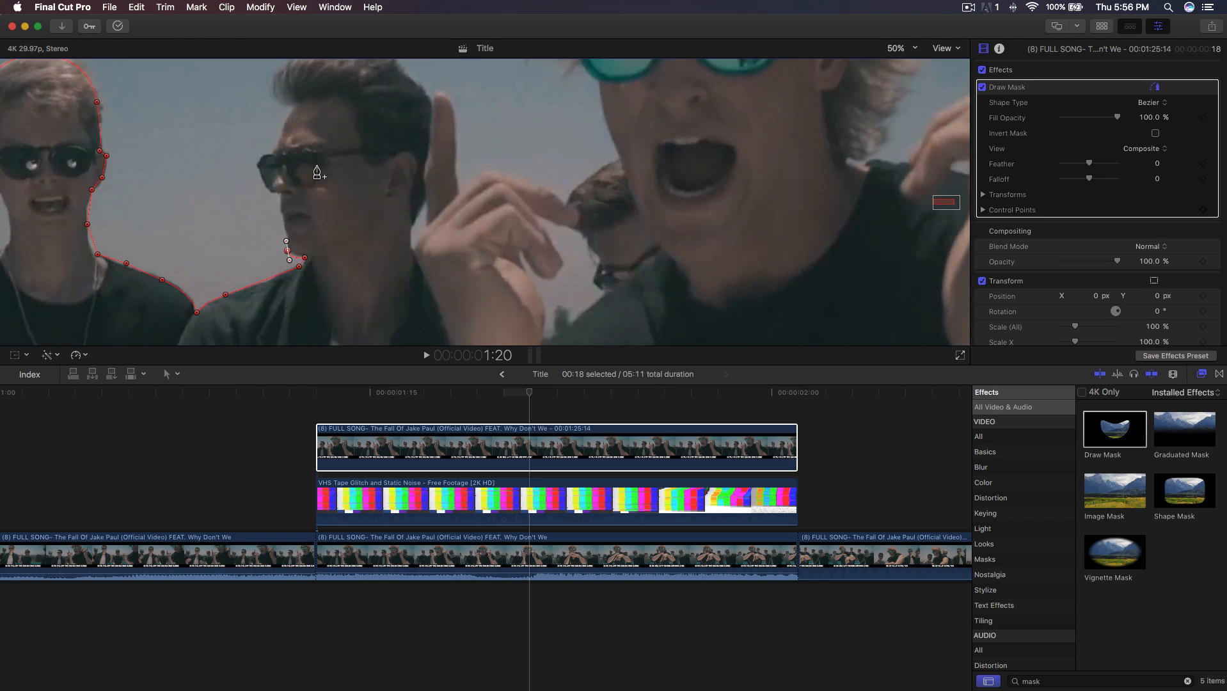
mouse_move(296, 209)
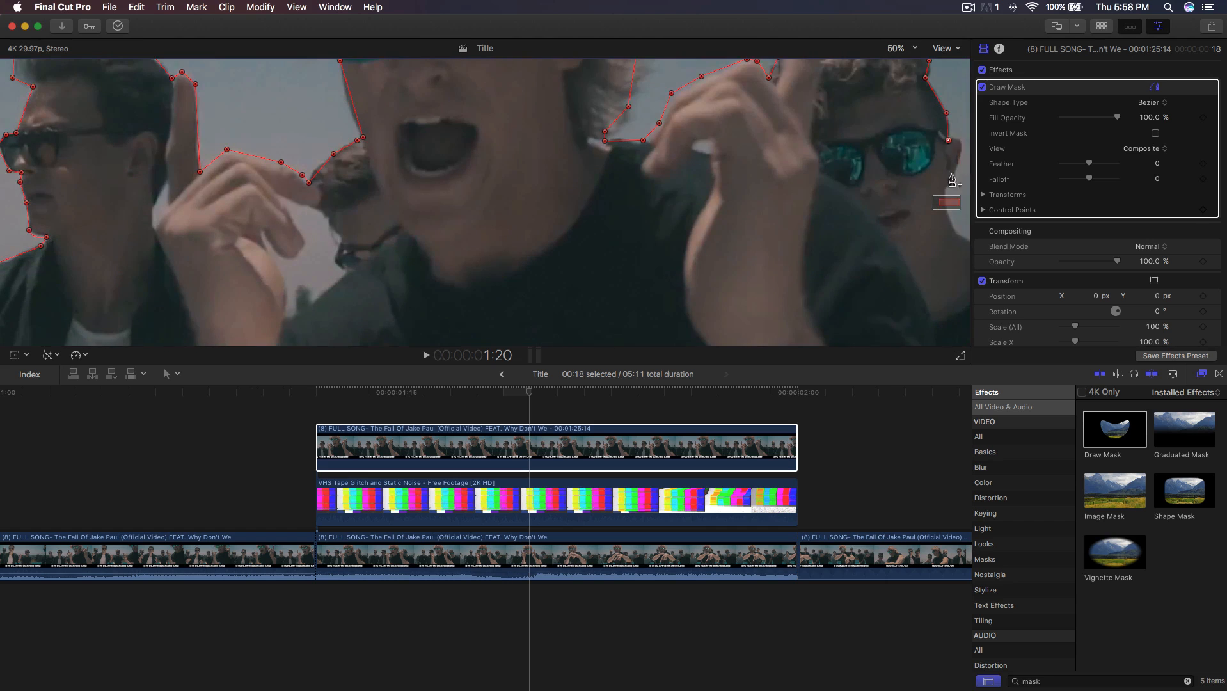
- Add another Draw Mask control point along the band's outline
left_click(897, 48)
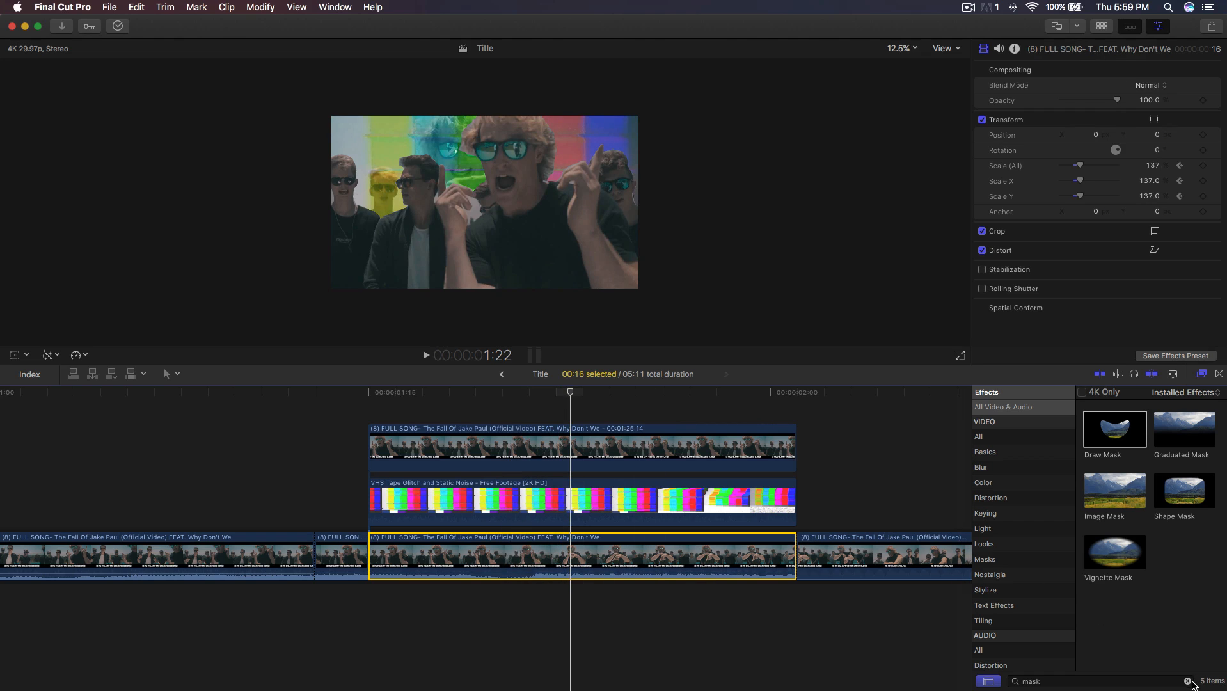
- Clear the effects search and apply Bad TV from Stylize to the main clip
left_click(1187, 681)
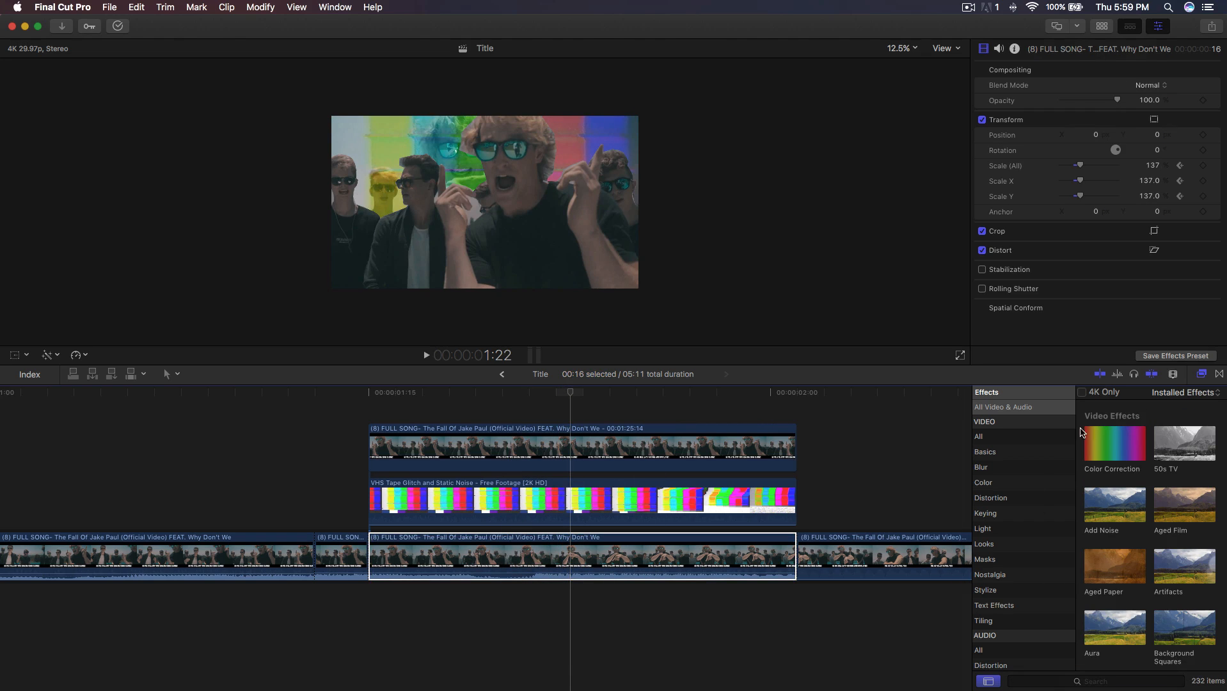
mouse_move(1003, 600)
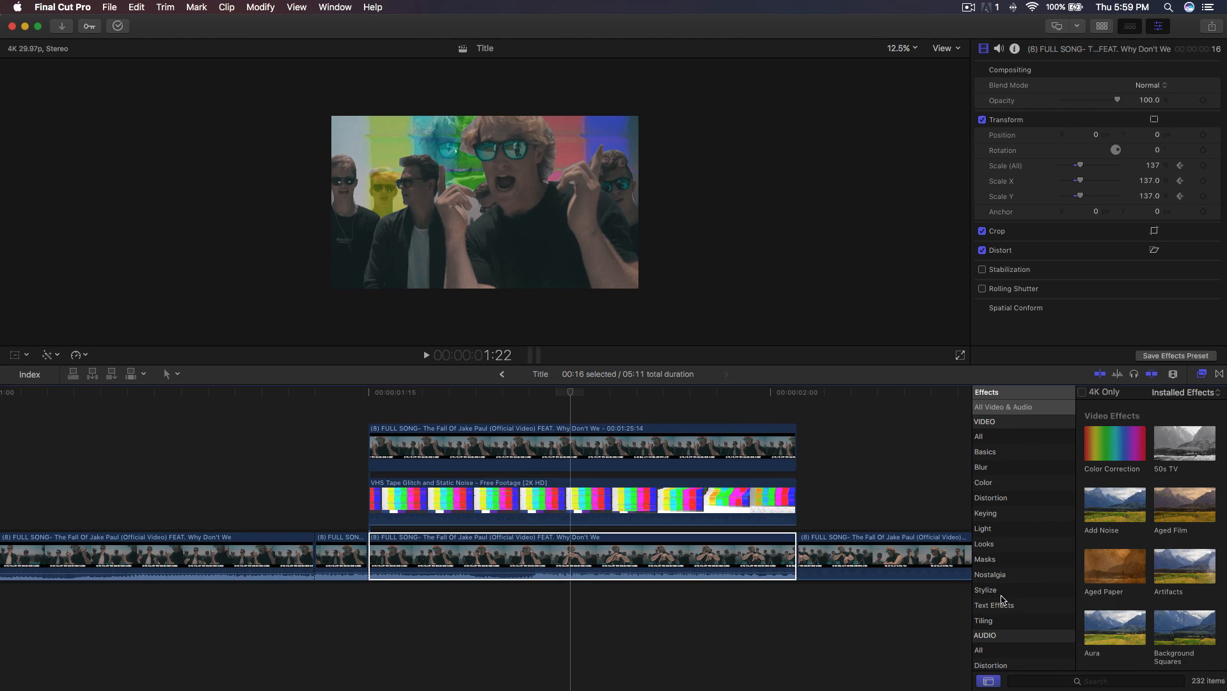
left_click(985, 589)
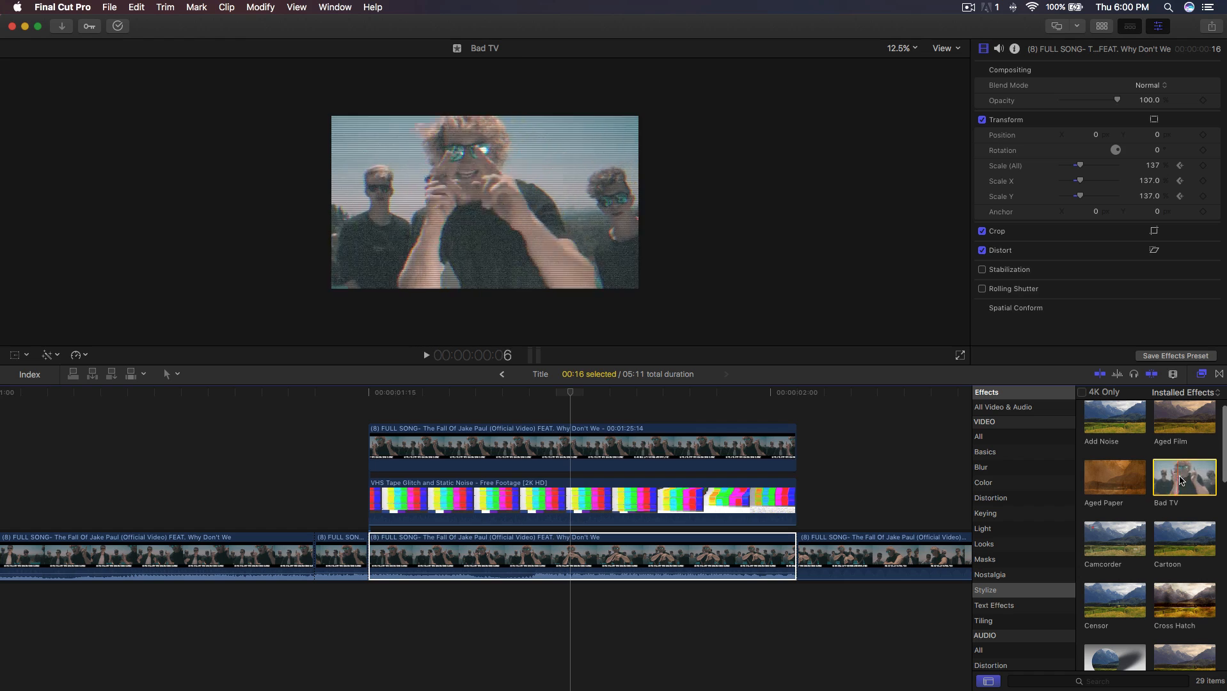
left_click_drag(1183, 477, 666, 555)
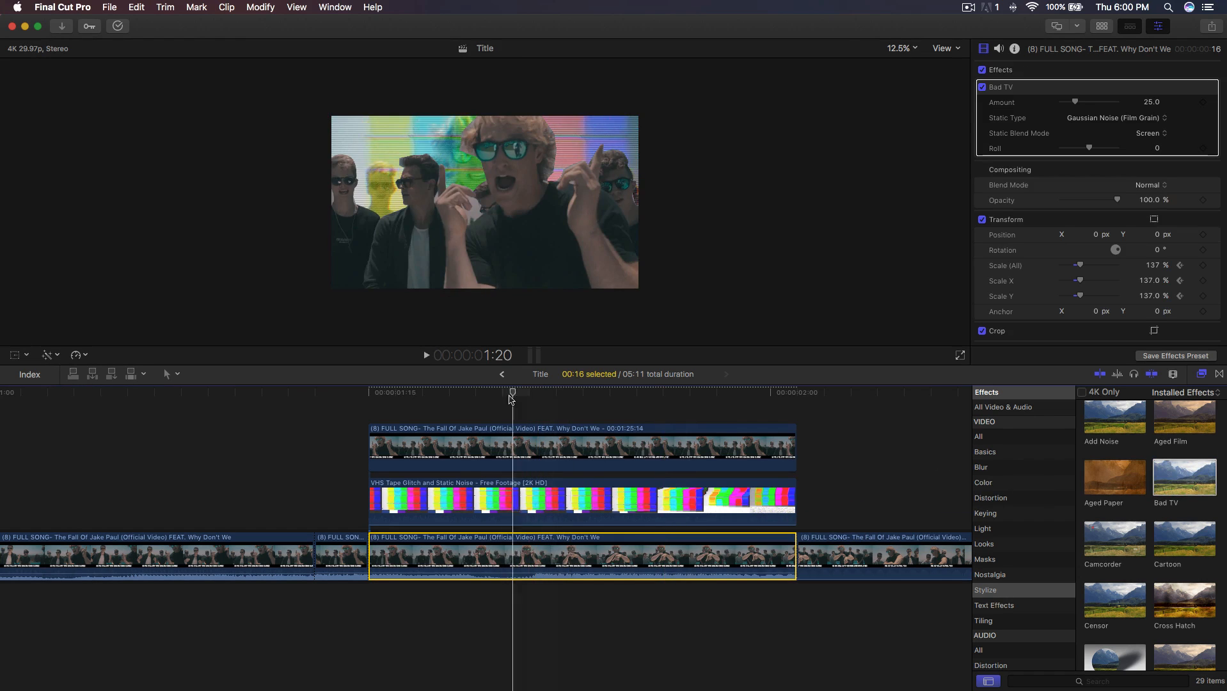
- Set the Bad TV Amount to 52.72 and choose TV static noise
left_click_drag(1075, 102, 1090, 102)
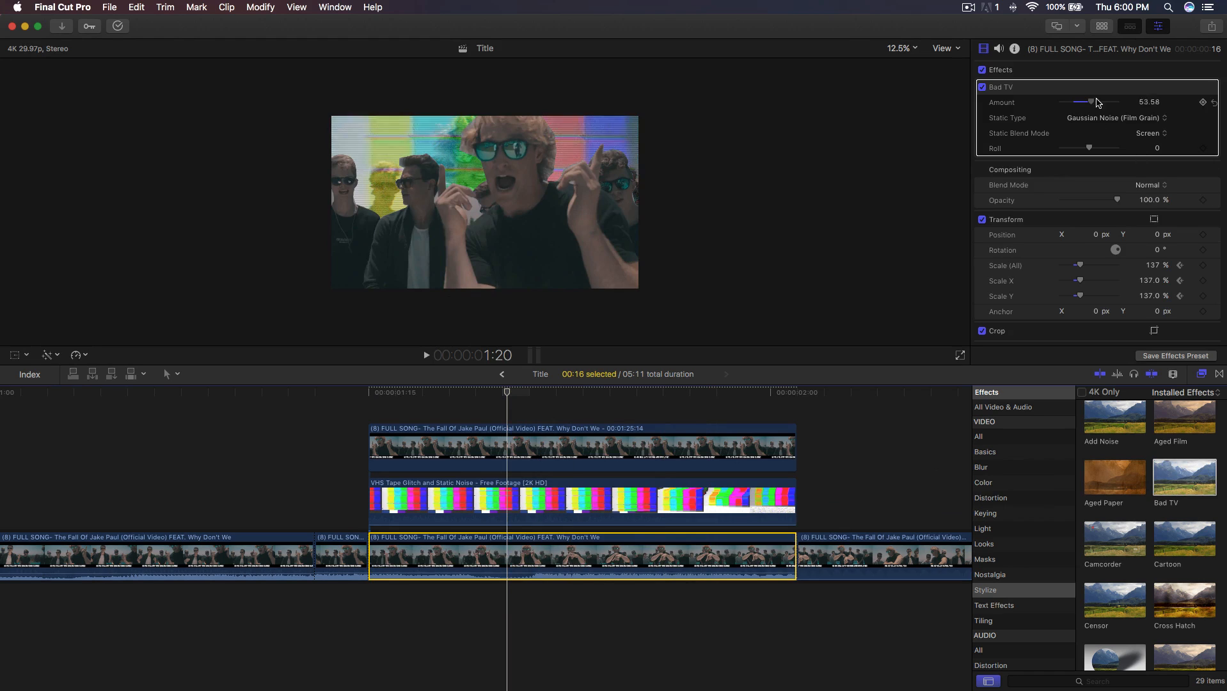
left_click_drag(1089, 101, 1086, 101)
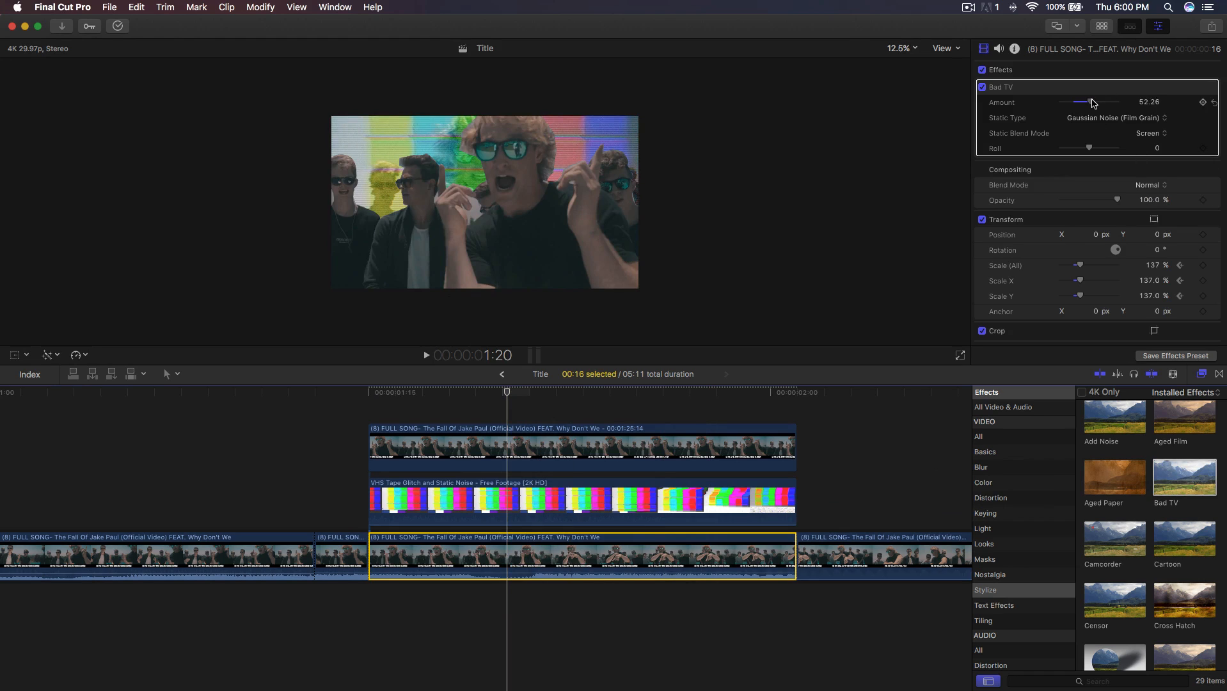
left_click_drag(1090, 102, 1089, 102)
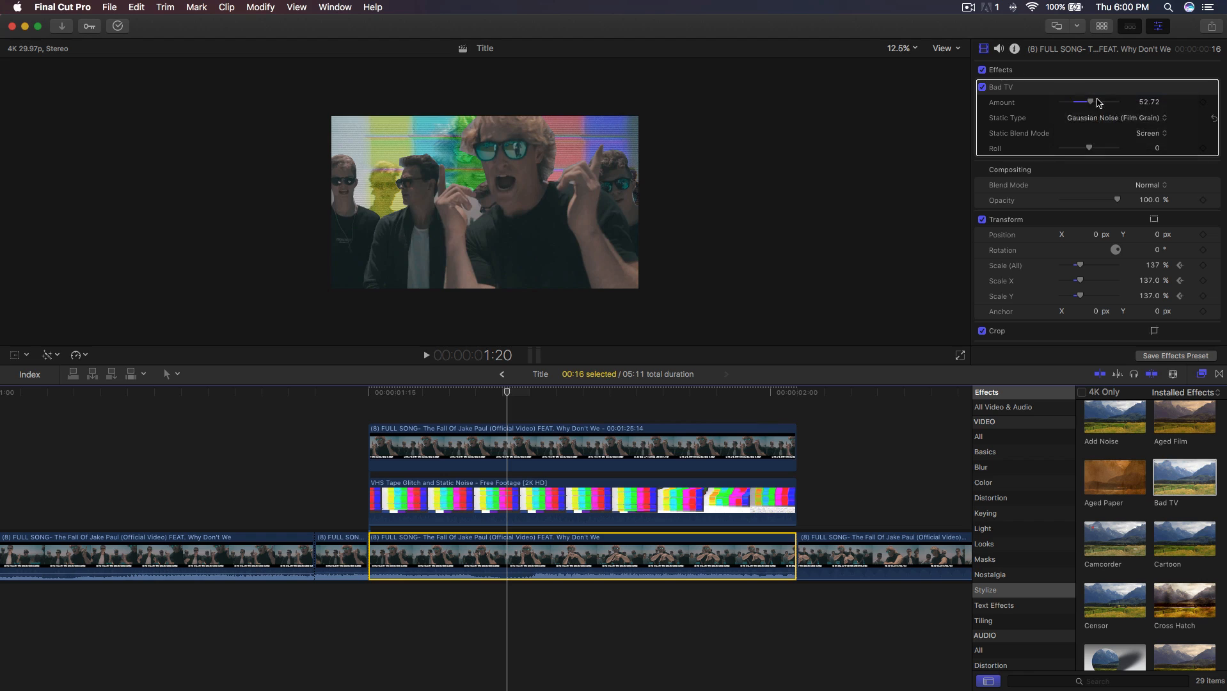
left_click(1152, 133)
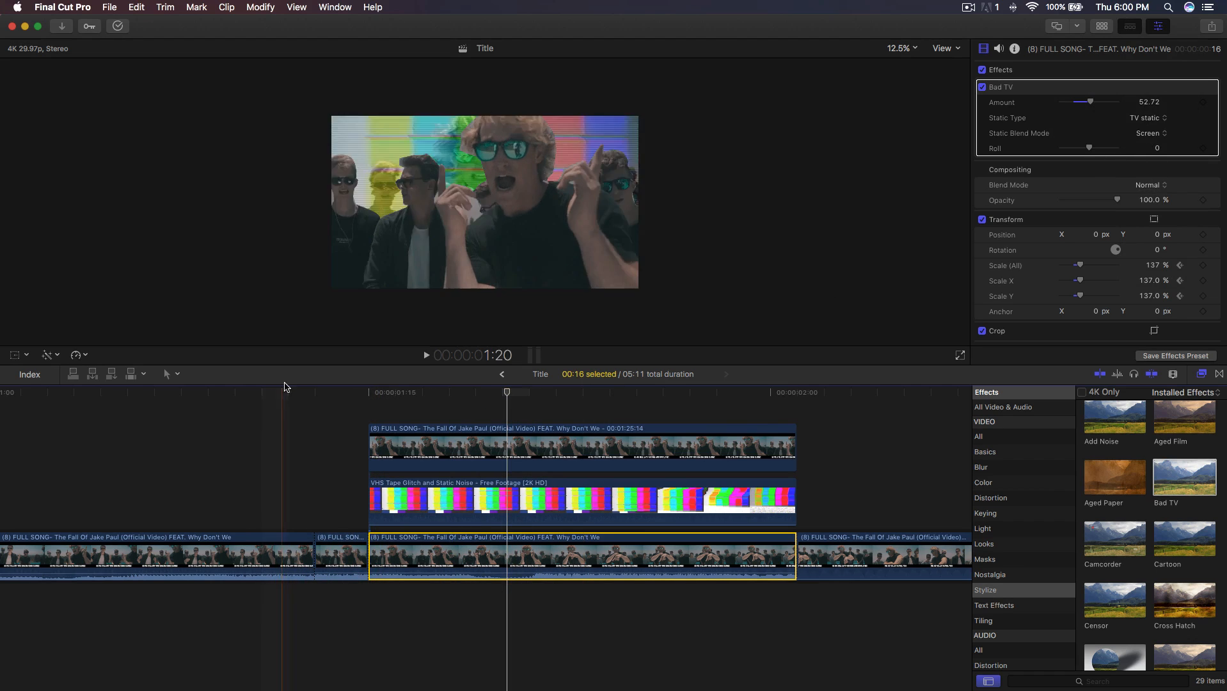
left_click(229, 392)
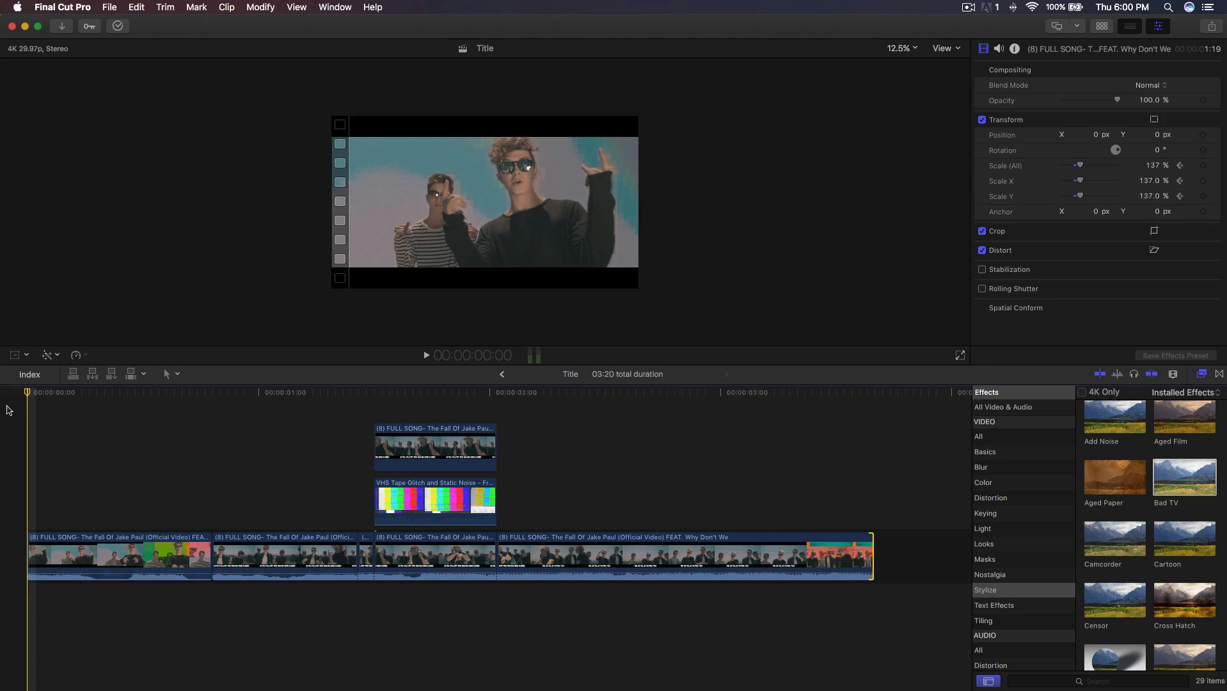
left_click(375, 392)
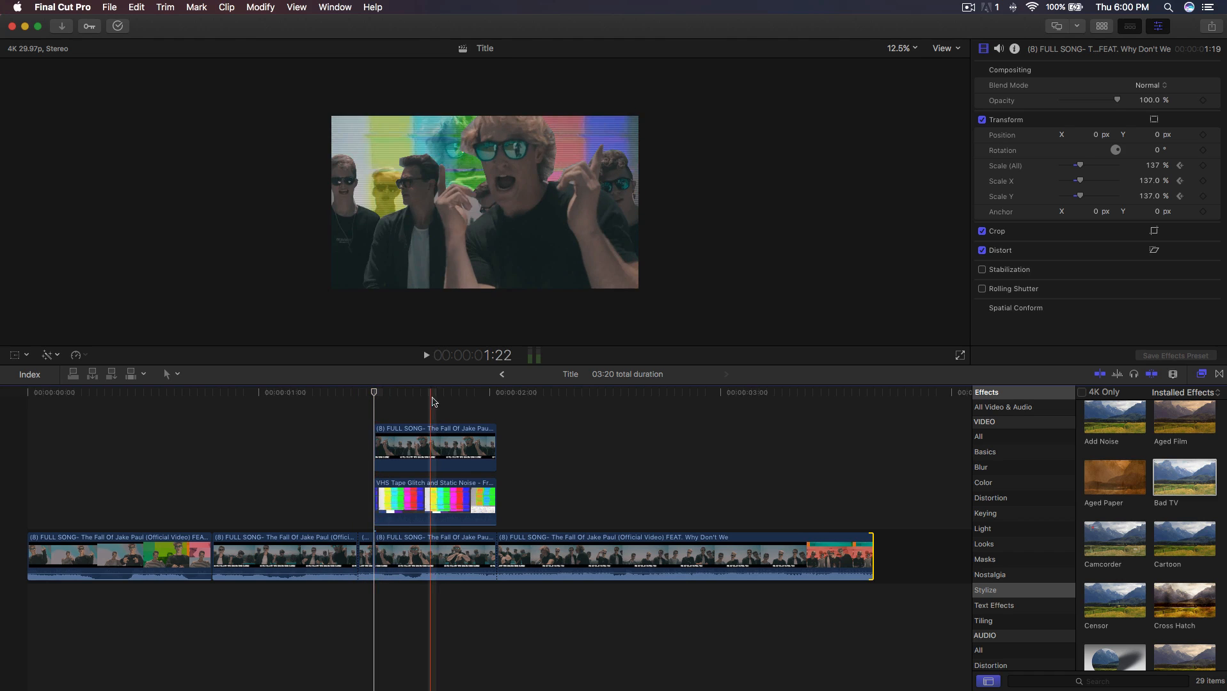
left_click(450, 392)
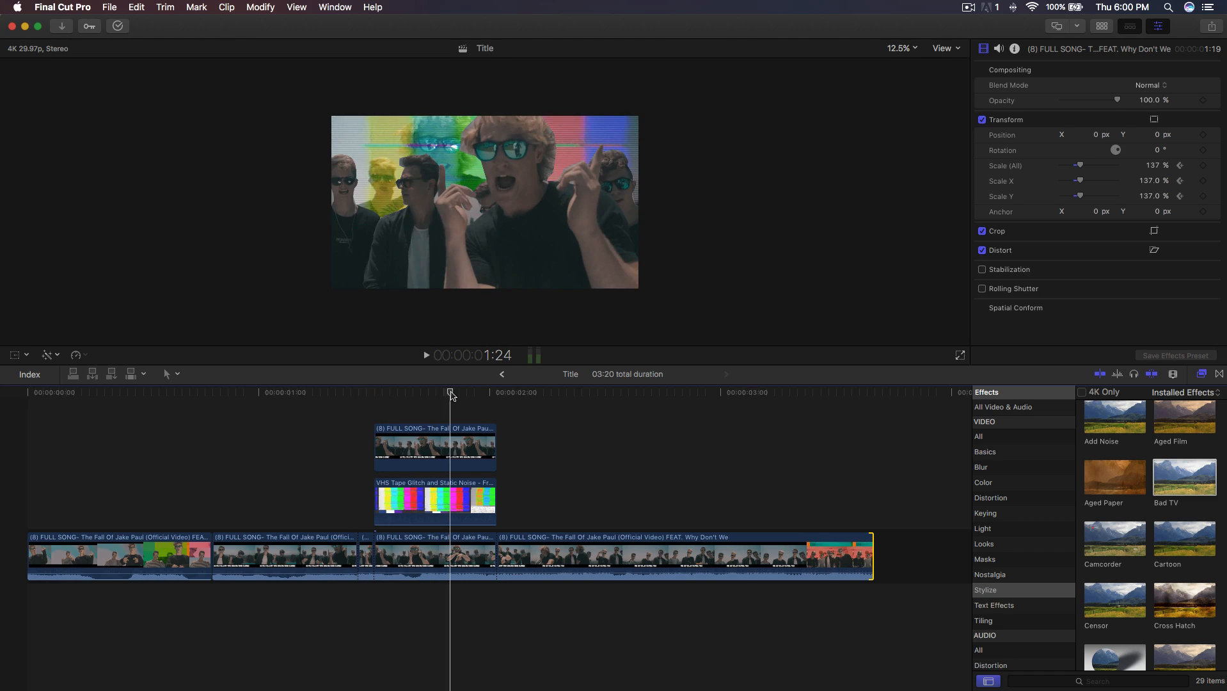